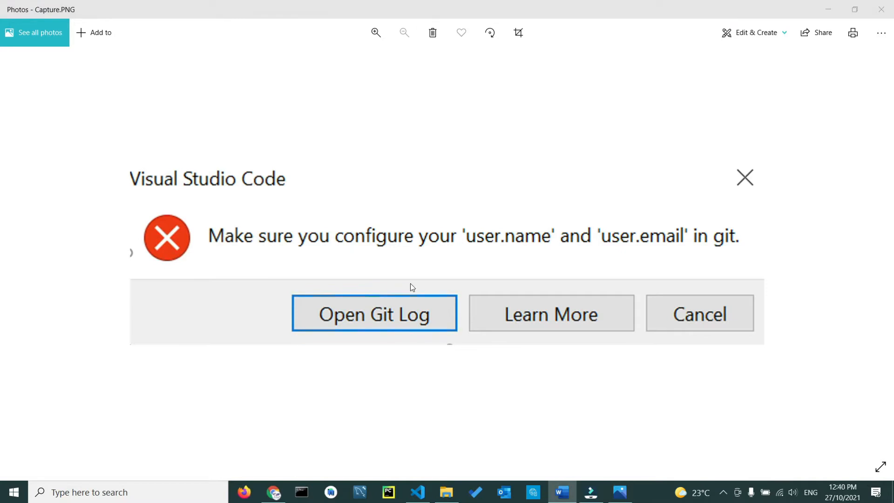
mouse_move(214, 292)
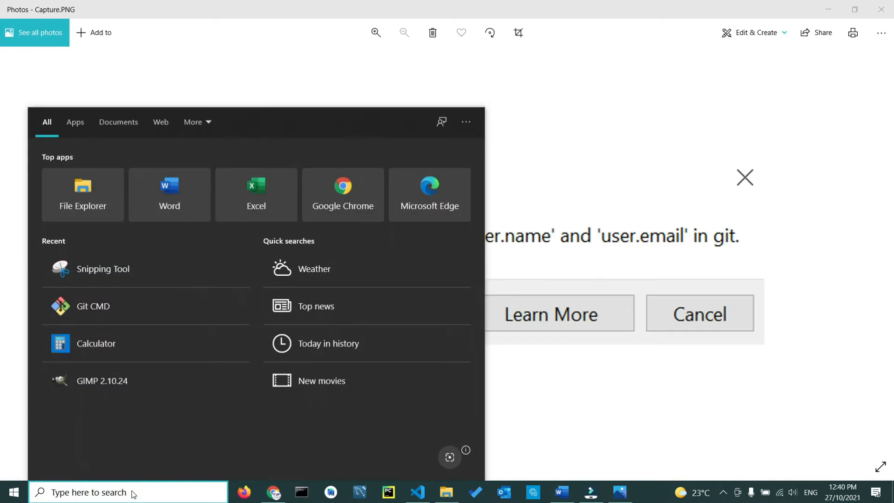
- Run git config --global user.name "YOUR NAME" in the Git CMD console
left_click(92, 307)
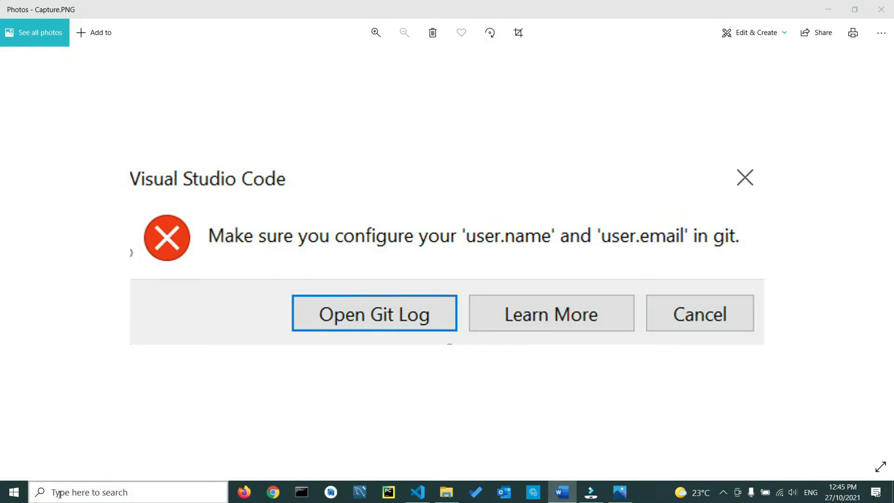
type("g")
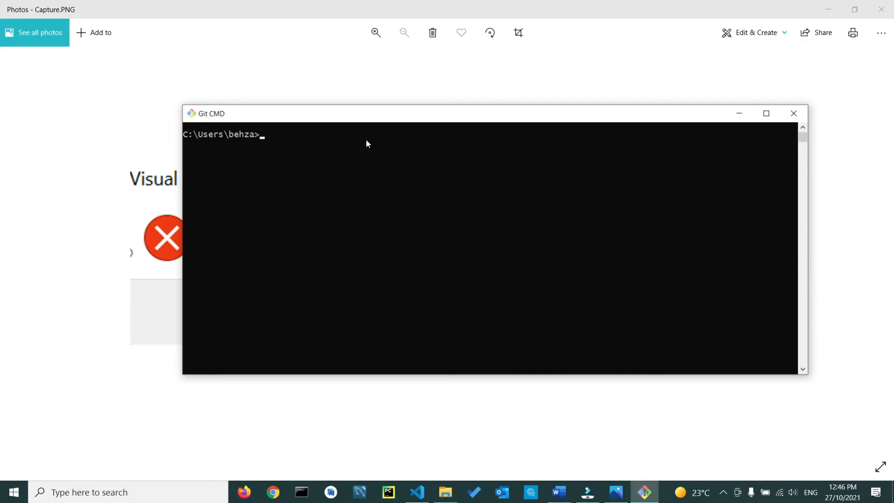
type("git config")
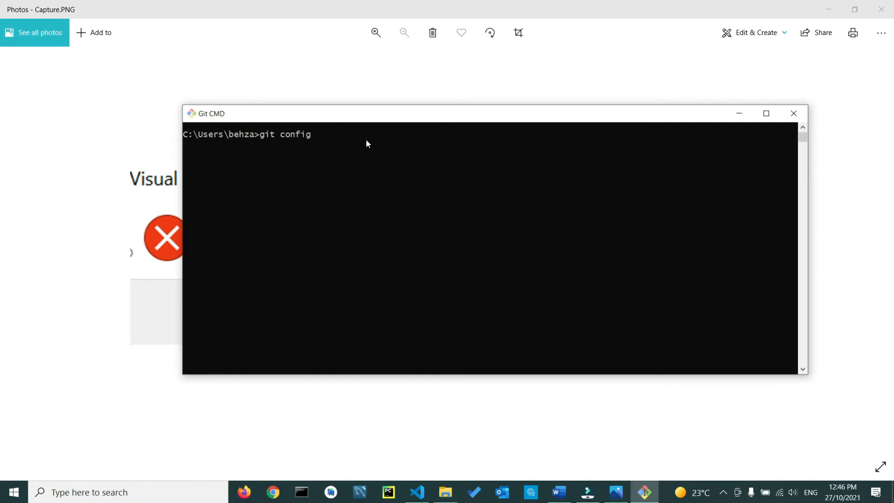
type("--g")
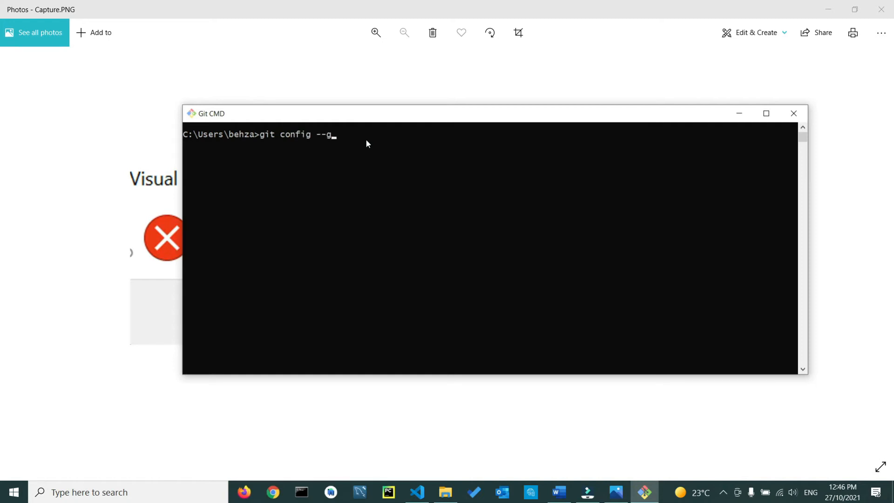
type("lobal us")
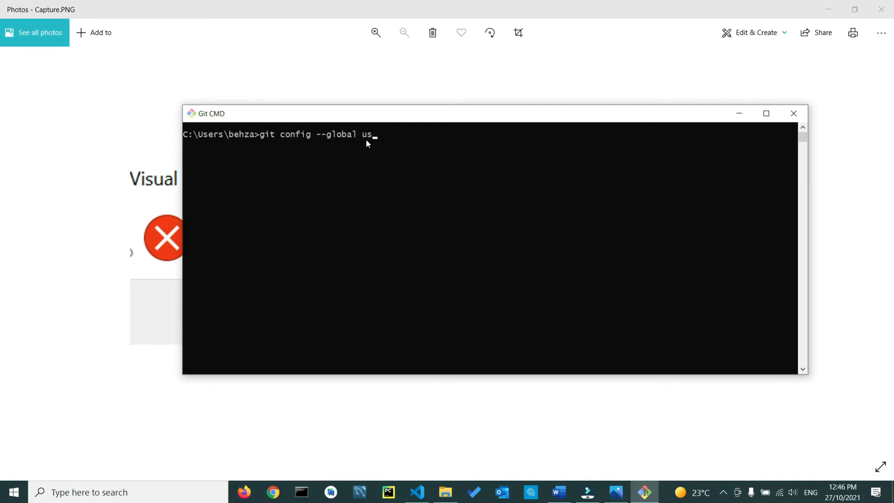
type("er.name")
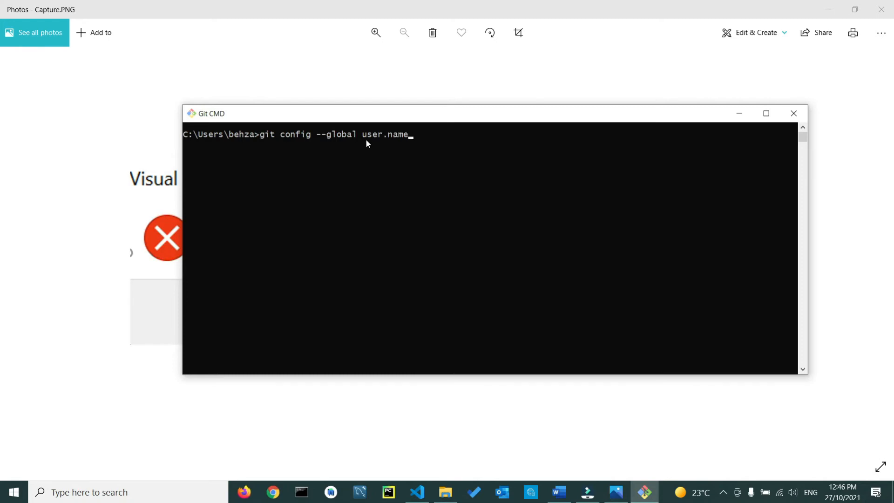
type("\"")
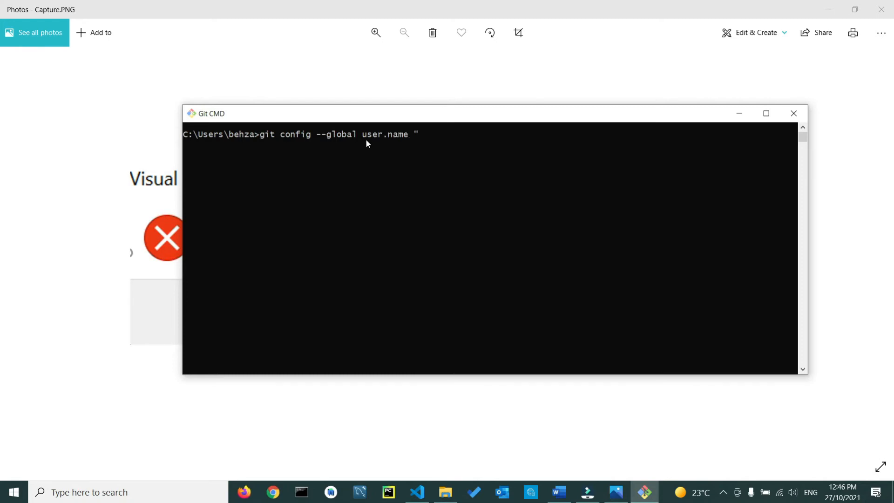
type("YOUR NAME")
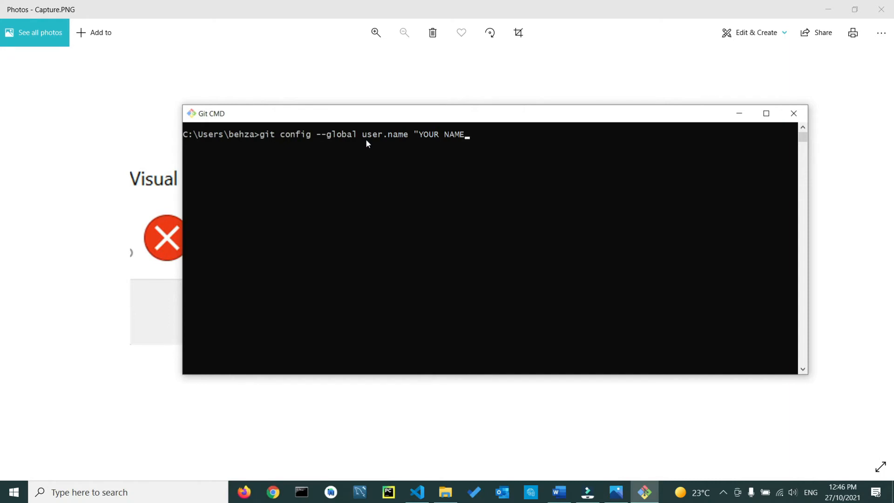
type("\"")
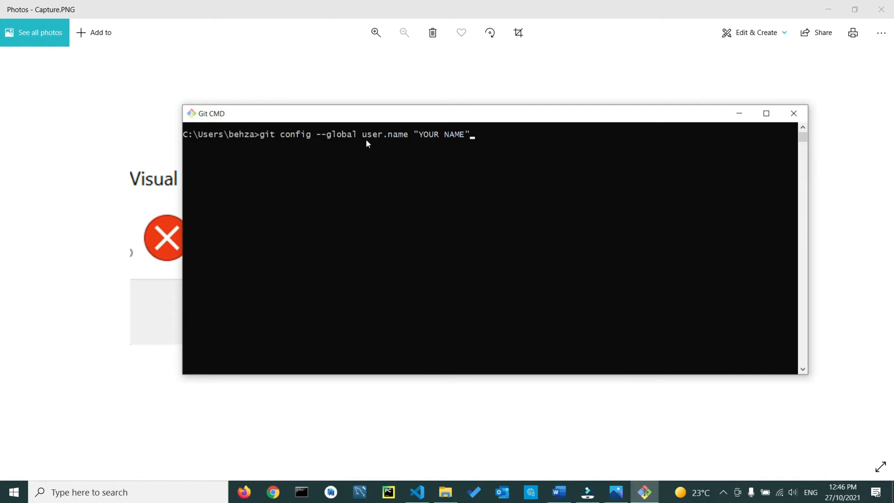
key("Enter")
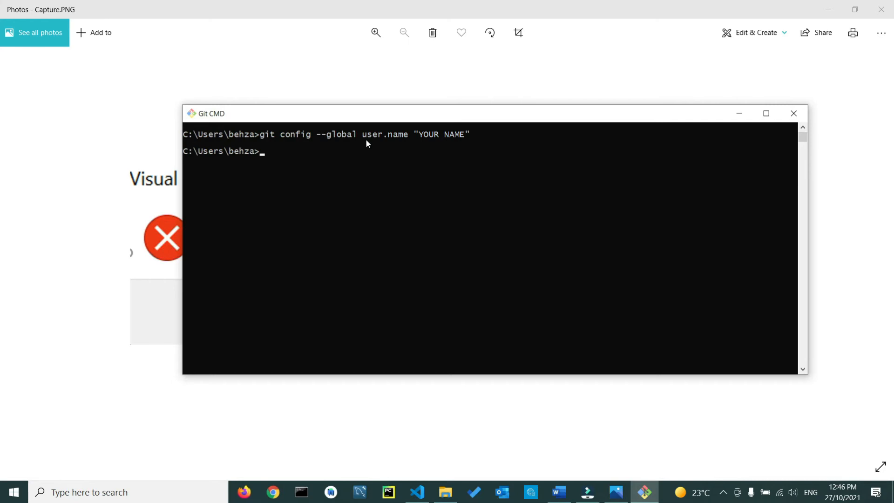
- Type the global user.email command with "YOUR EMAIL@SAMLE>COM" at the next prompt
type("git")
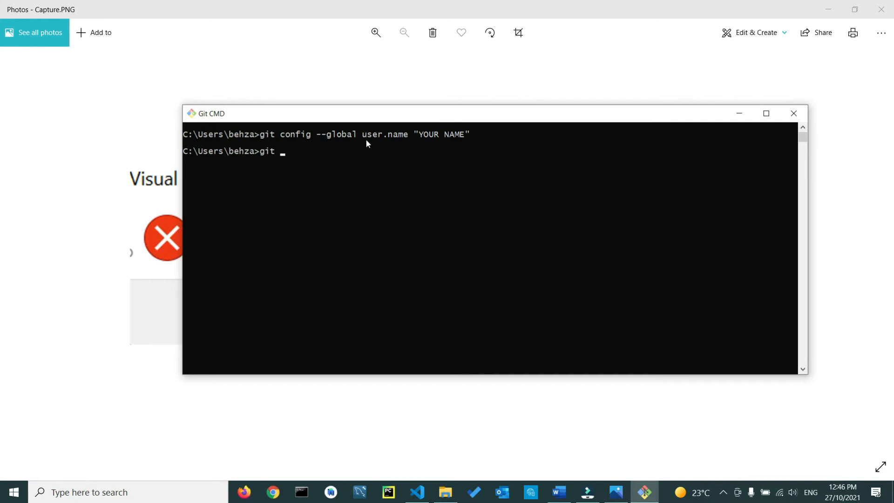
type("config")
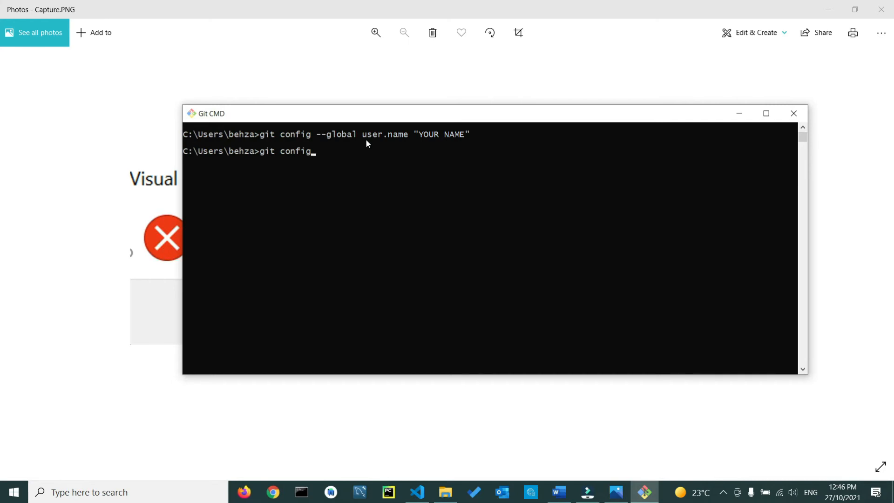
type("--global")
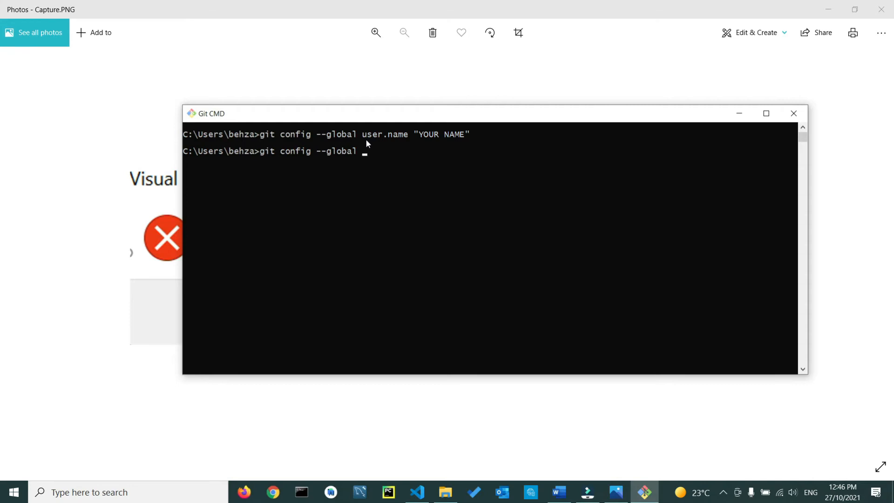
type("user")
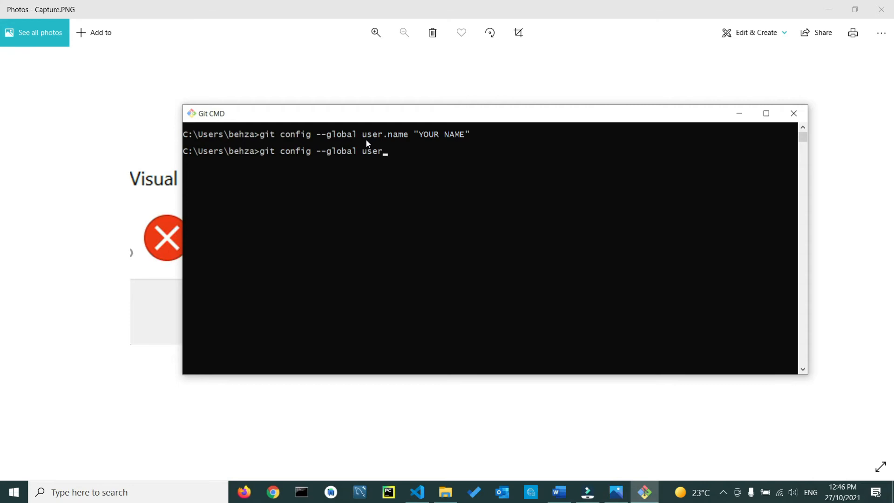
type(".email")
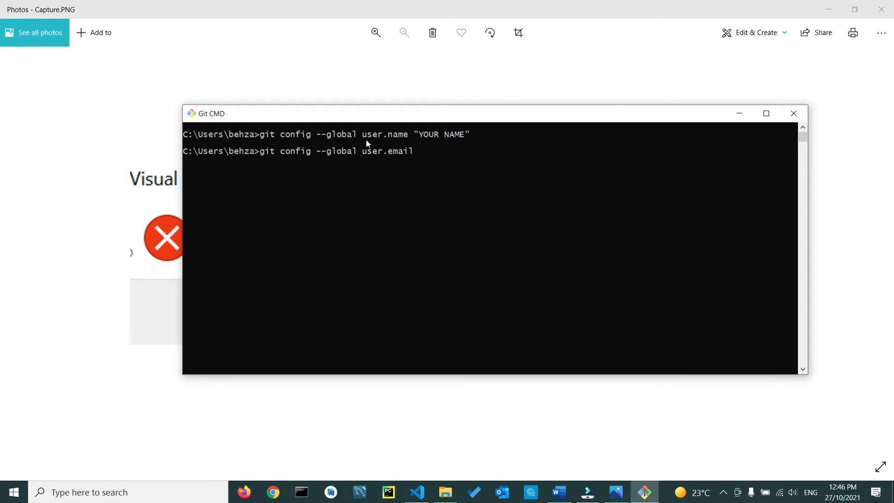
type("\"YOUR E")
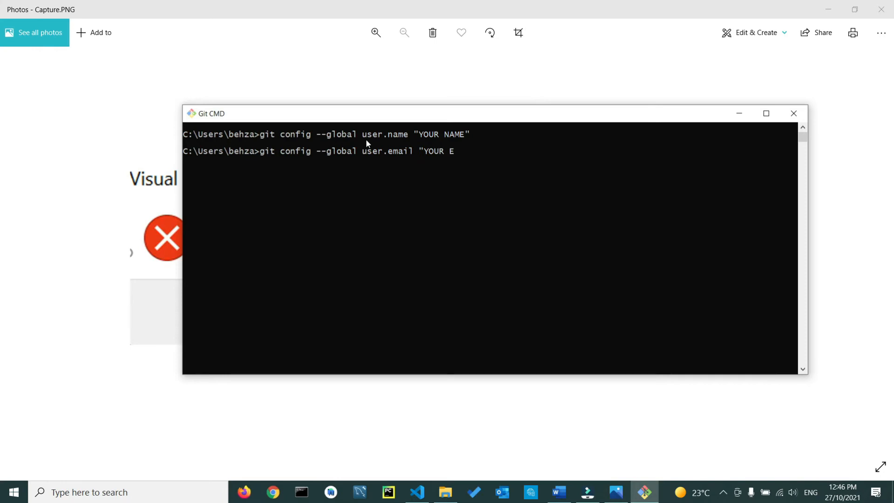
type("MAIL@SAMLE>COM\"")
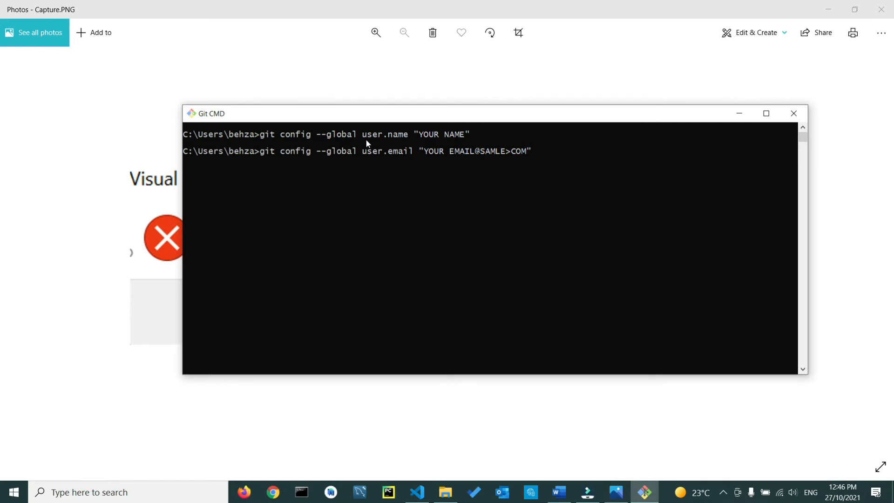
left_click(417, 492)
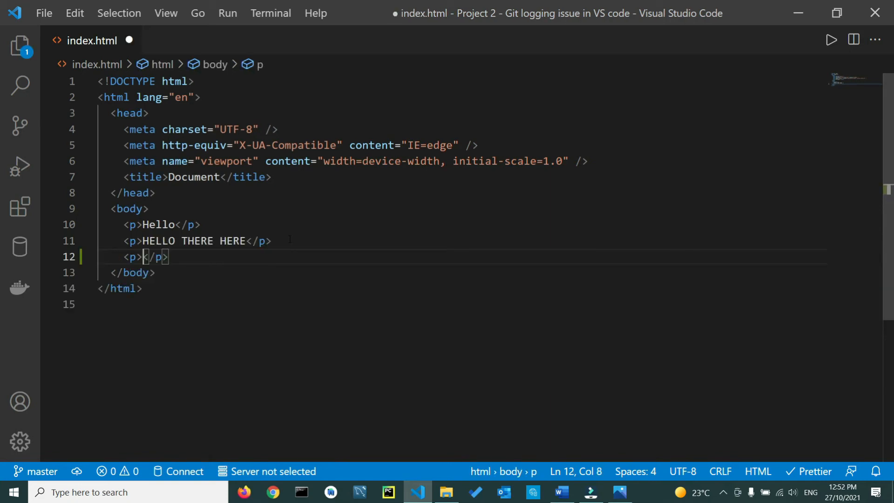
- Fill the empty paragraph with Emmet lorem text and view it in Source Control
type("lorem")
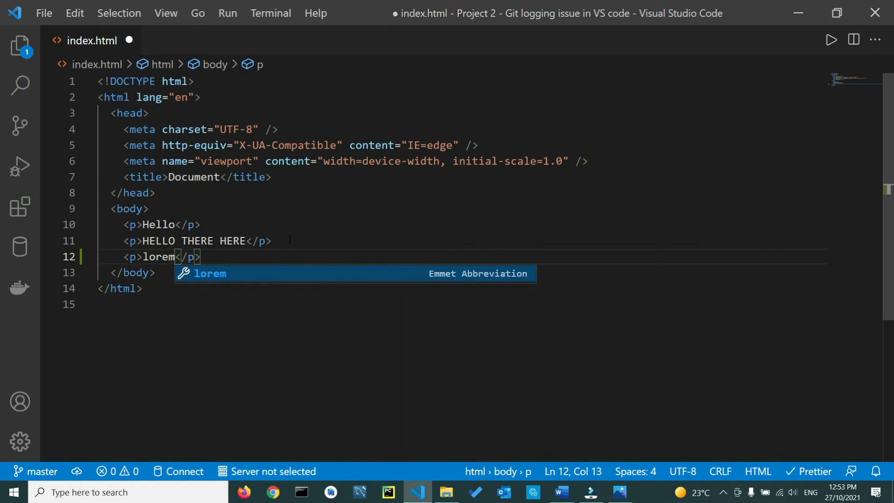
key("Tab")
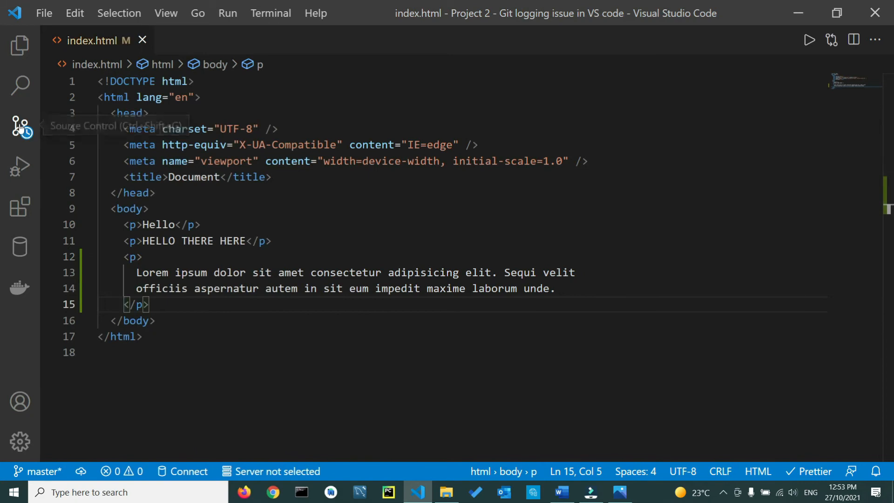
left_click(20, 125)
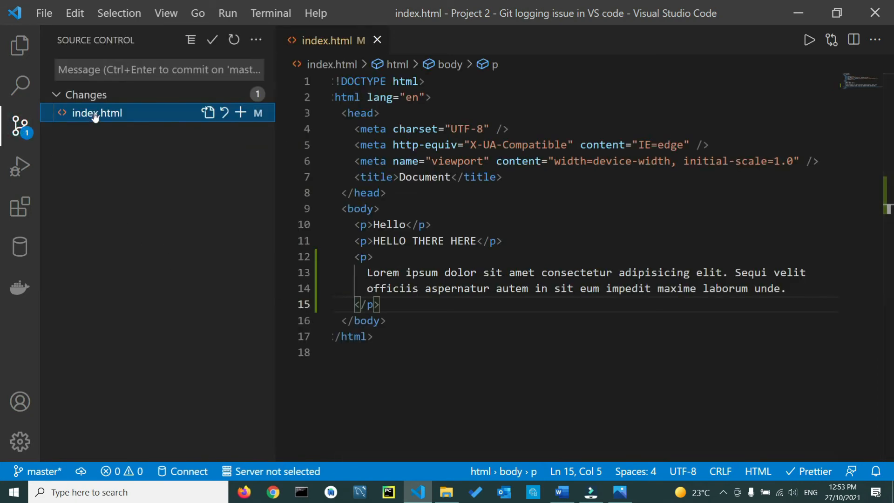